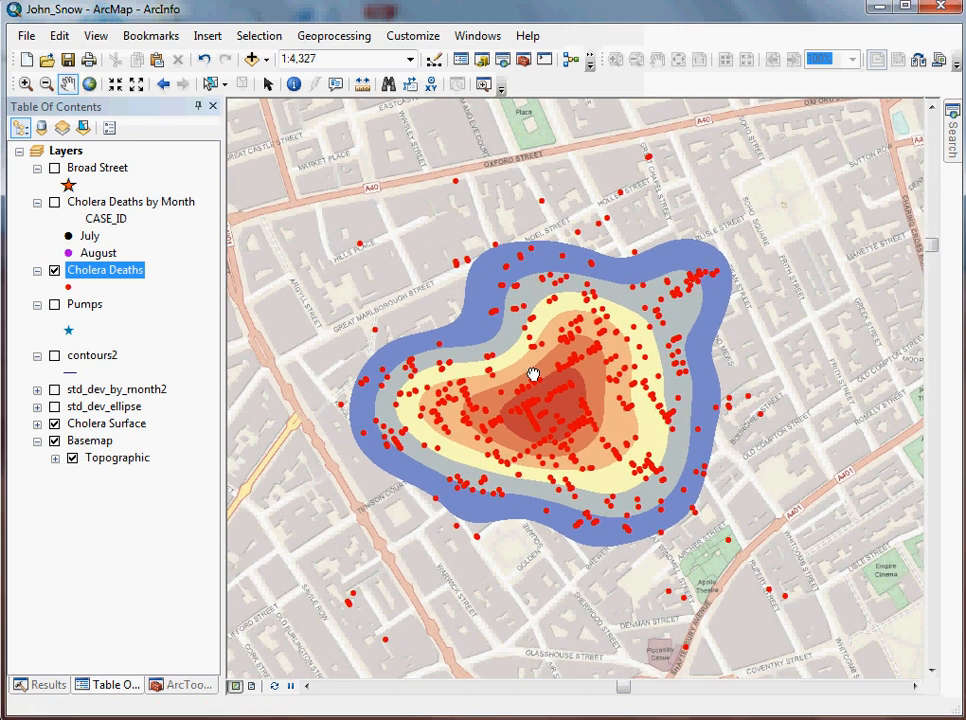
{"action": "mouse_move", "coordinate": [481, 407]}
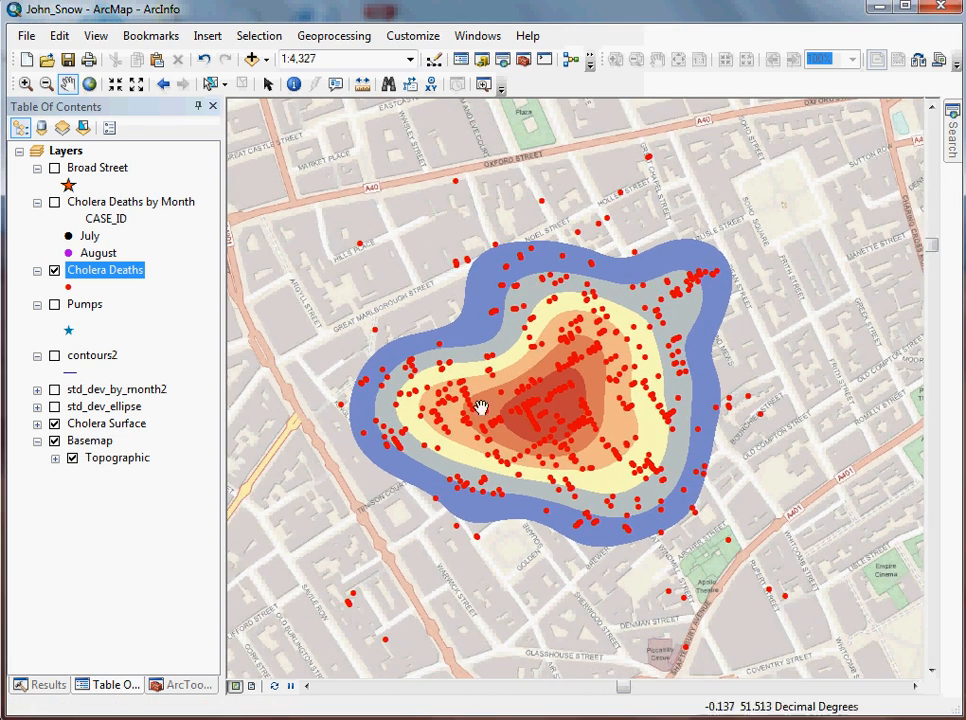
{"action": "mouse_move", "coordinate": [183, 668]}
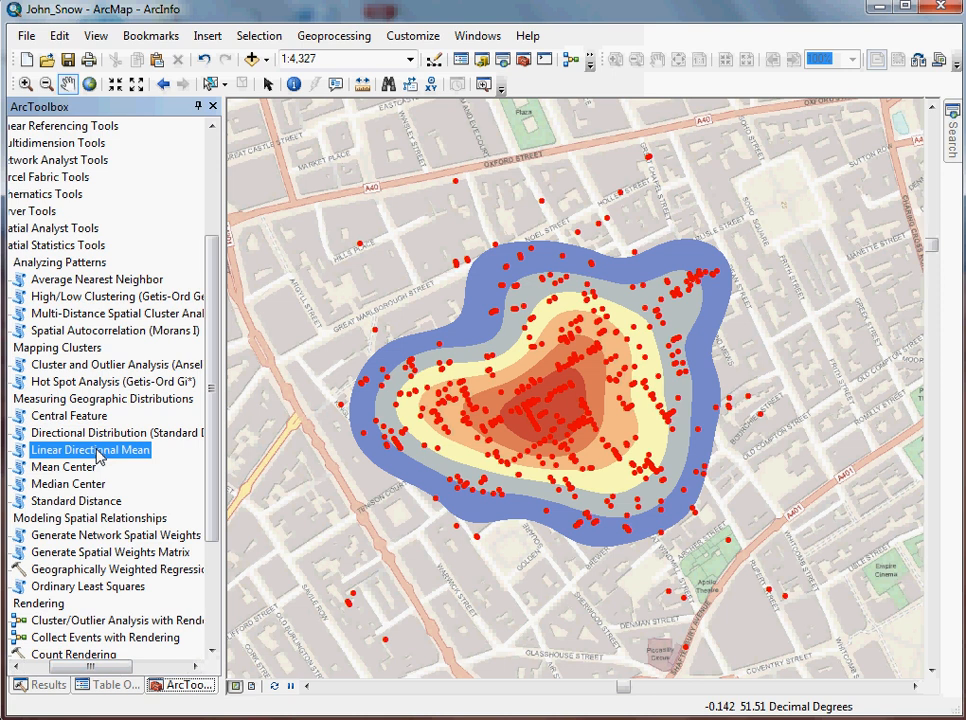
{"action": "mouse_move", "coordinate": [117, 432]}
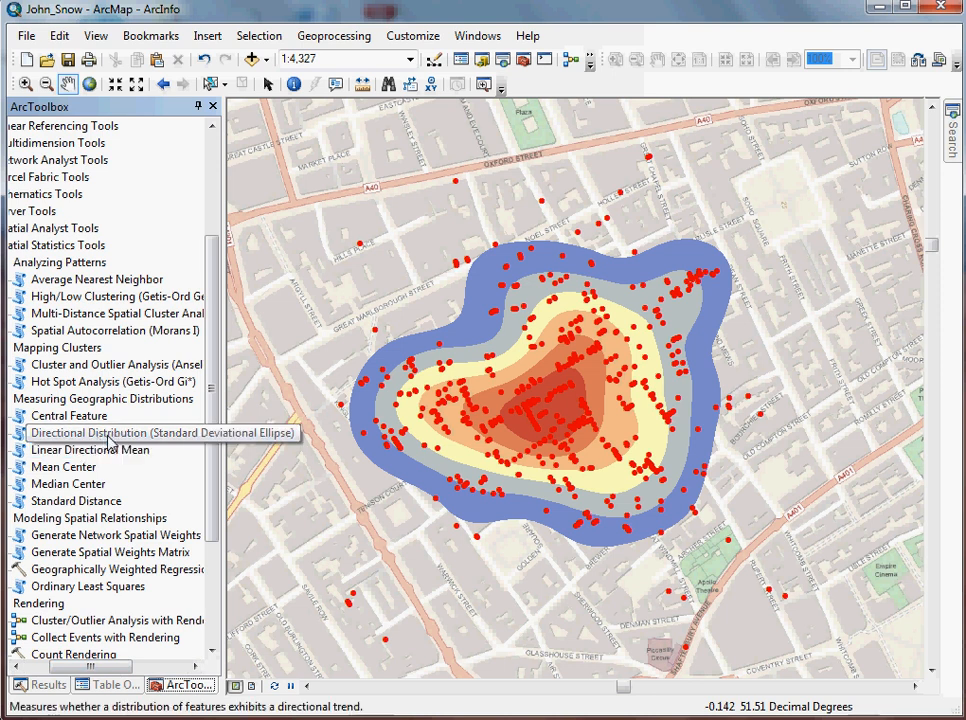
- Open the Directional Distribution (Standard Deviational Ellipse) tool from ArcToolbox
{"action": "left_click", "coordinate": [115, 432]}
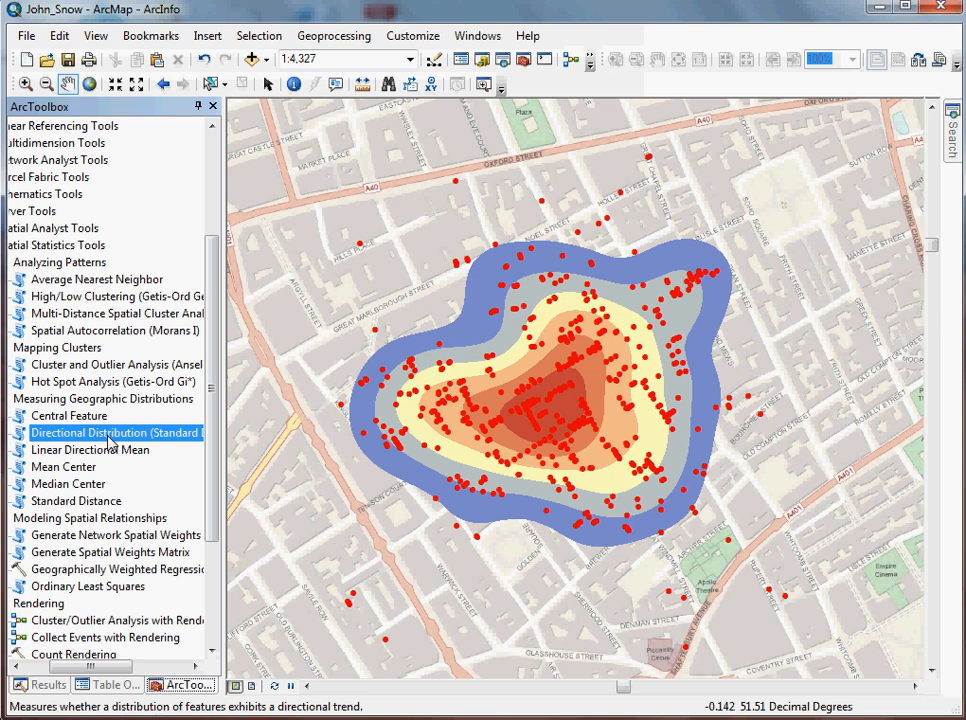
{"action": "double_click", "coordinate": [116, 432]}
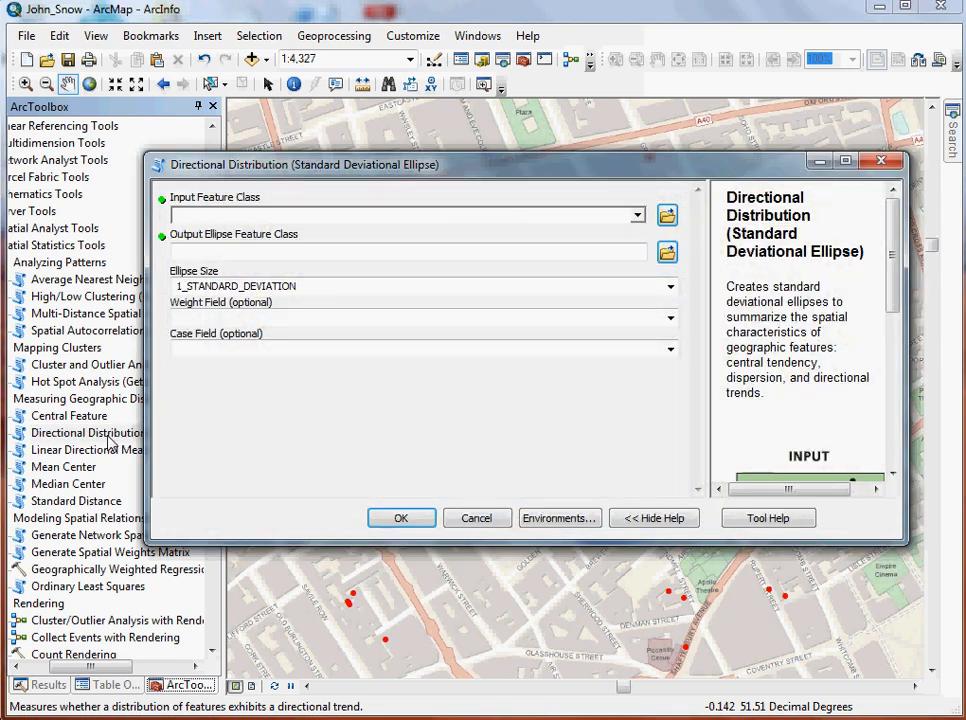
{"action": "mouse_move", "coordinate": [620, 193]}
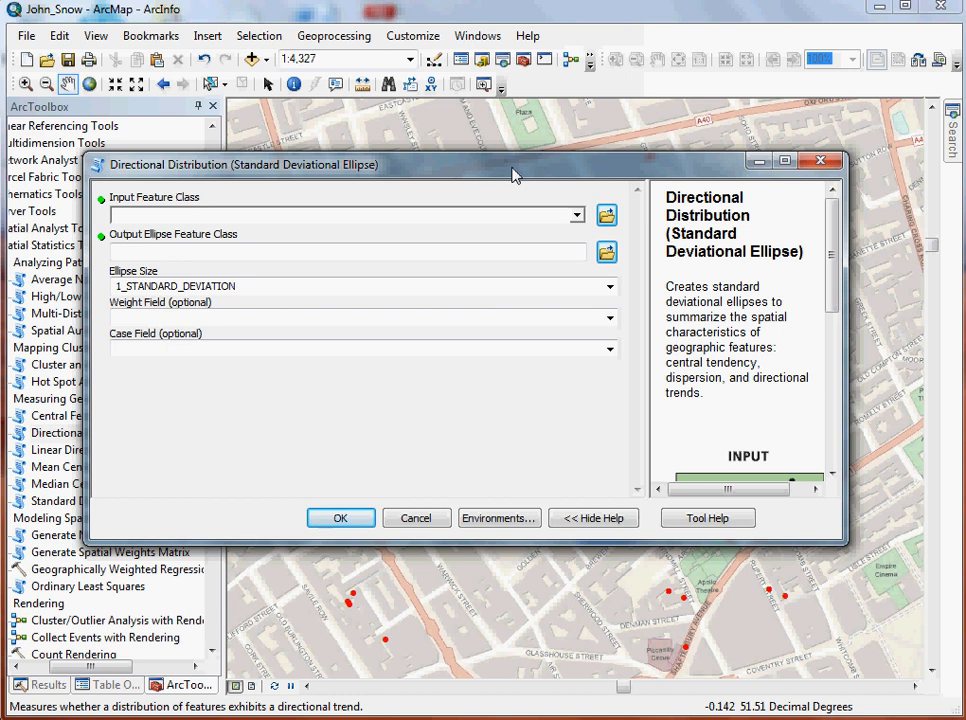
{"action": "mouse_move", "coordinate": [808, 393]}
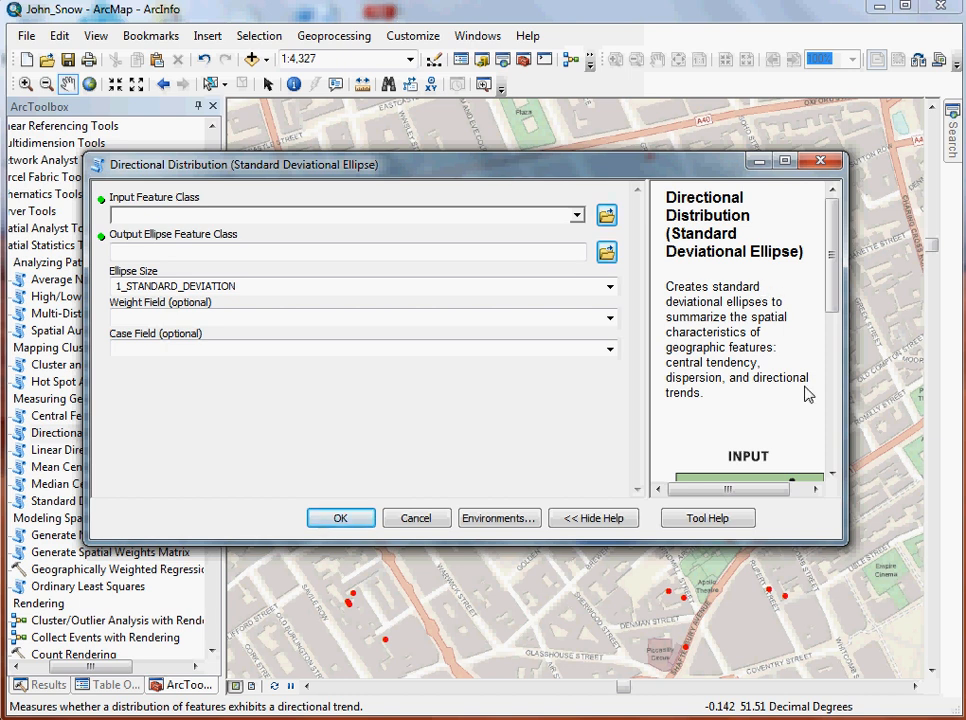
- Read the tool's help for the Output Ellipse and Input Feature Class parameters
{"action": "left_click", "coordinate": [593, 517]}
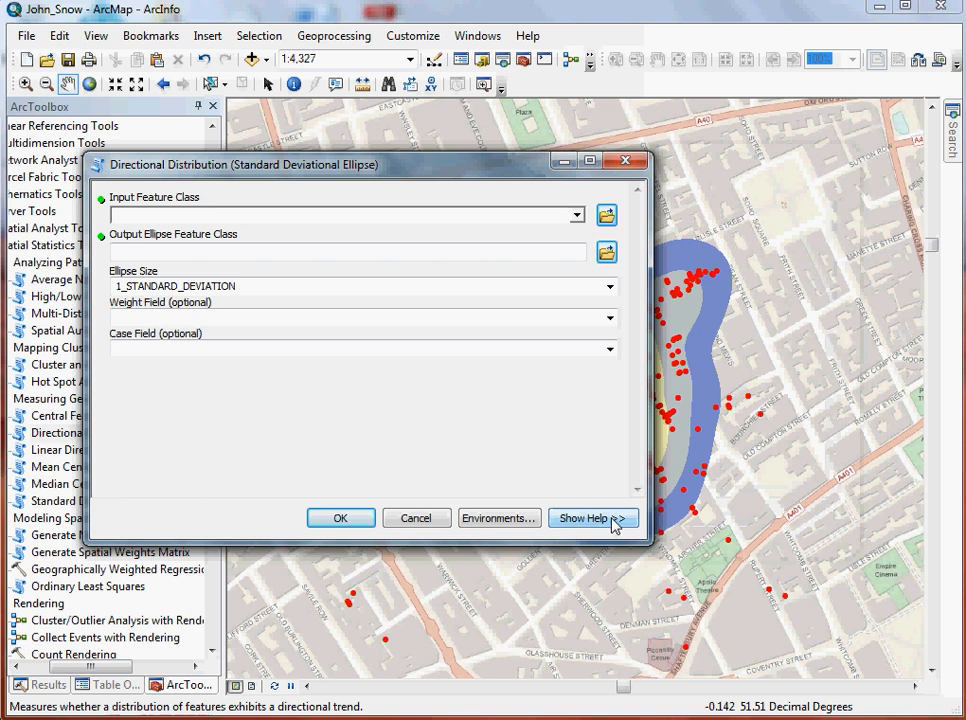
{"action": "left_click", "coordinate": [593, 518]}
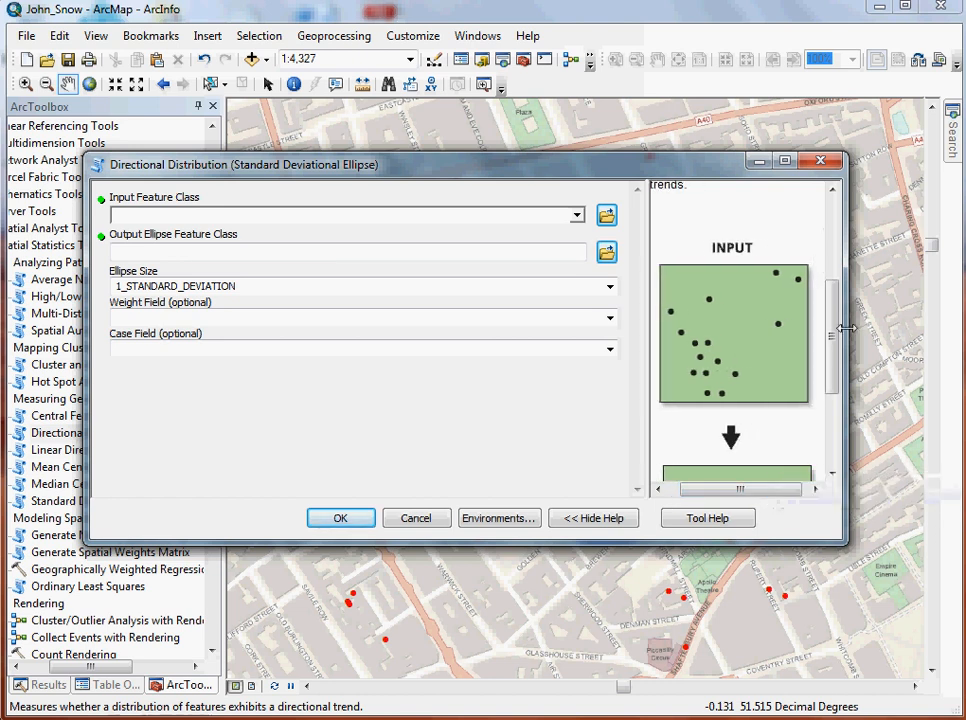
{"action": "scroll", "scroll_direction": "down", "scroll_amount": 3}
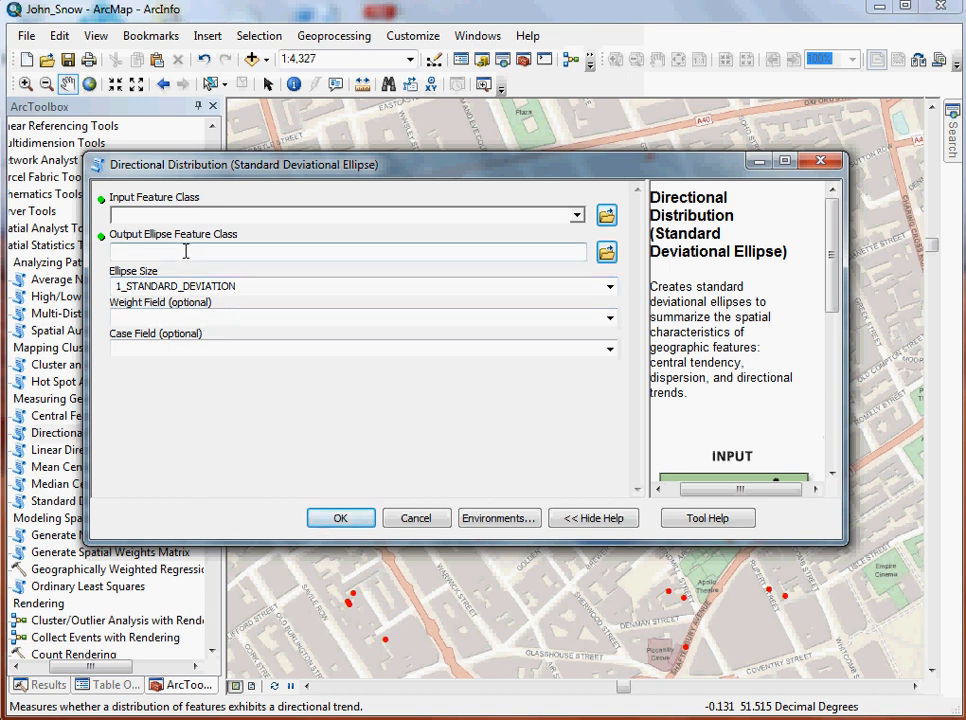
{"action": "left_click", "coordinate": [340, 251]}
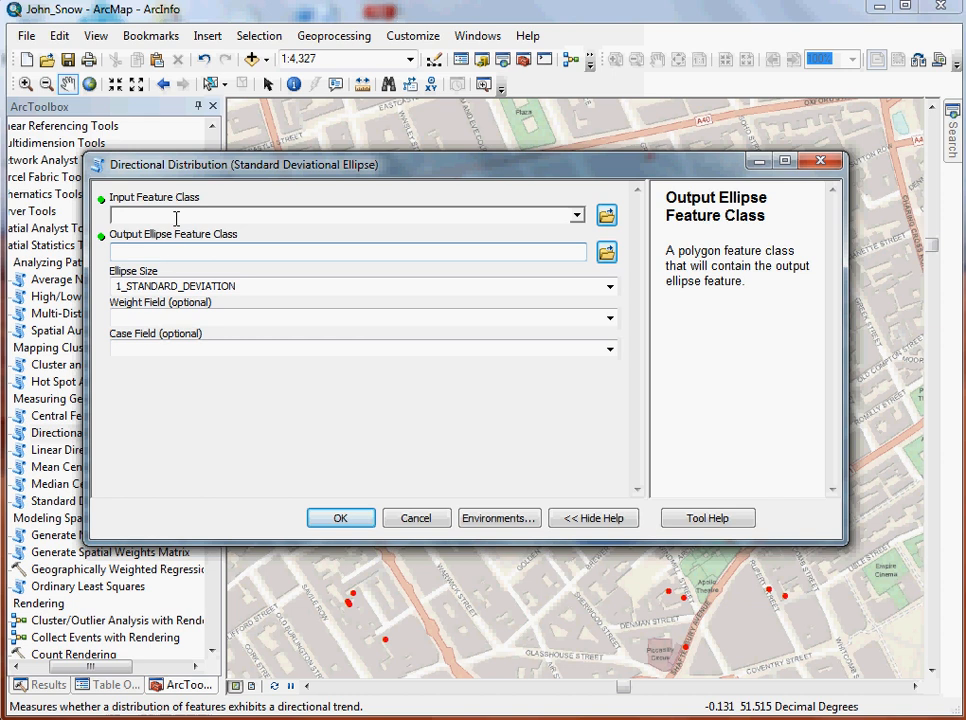
{"action": "left_click", "coordinate": [345, 215]}
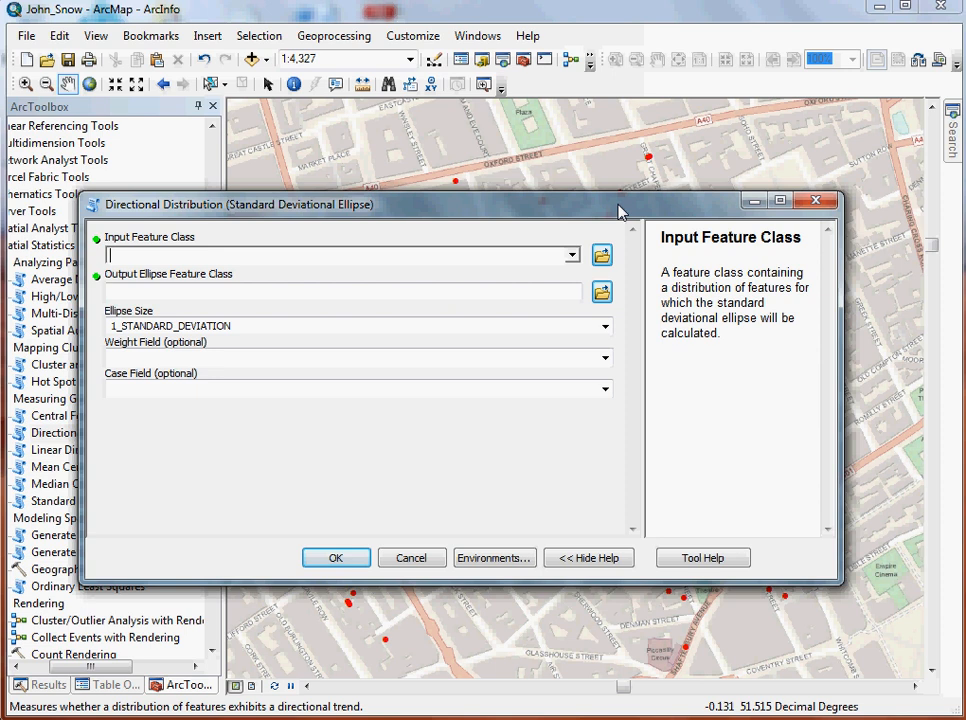
{"action": "mouse_move", "coordinate": [725, 213]}
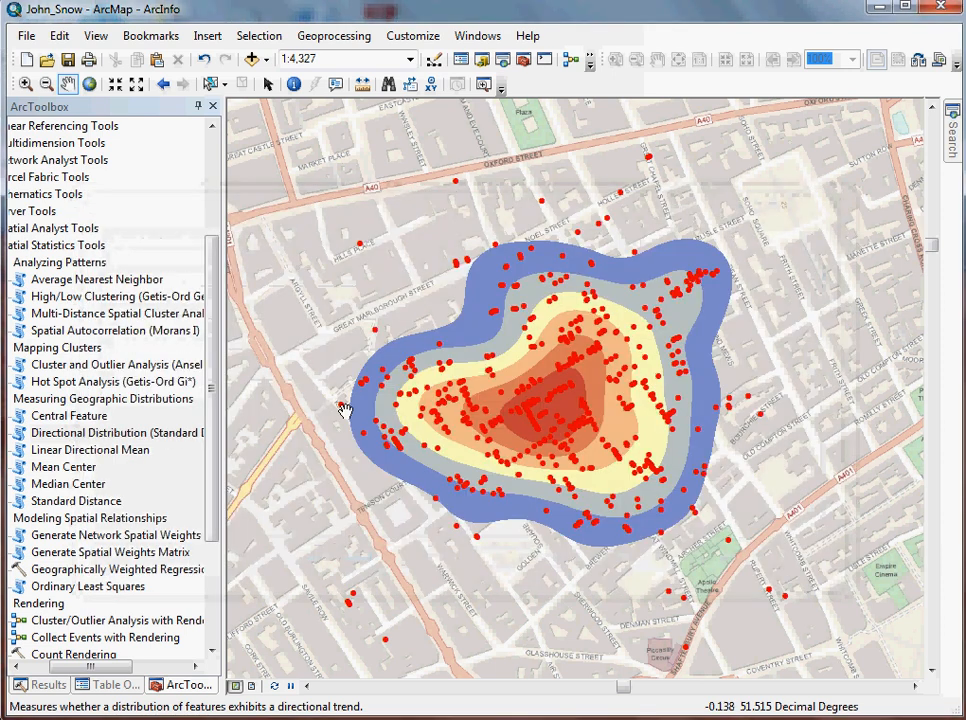
- Hide Cholera Surface and bring up the Cholera Deaths by Month layer menu
{"action": "left_click", "coordinate": [107, 684]}
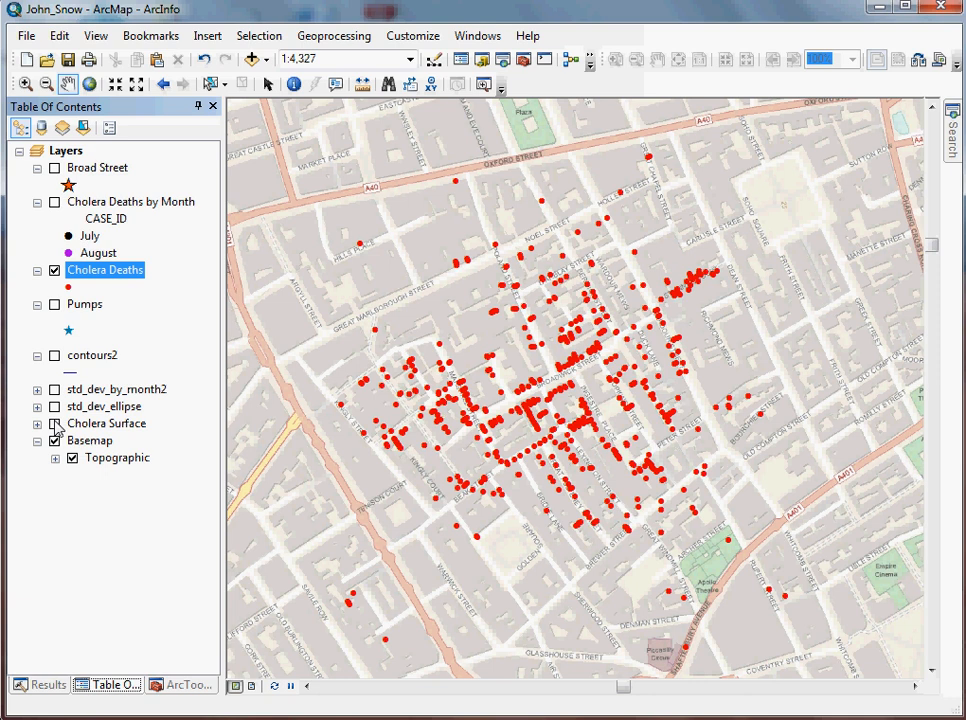
{"action": "left_click", "coordinate": [130, 201]}
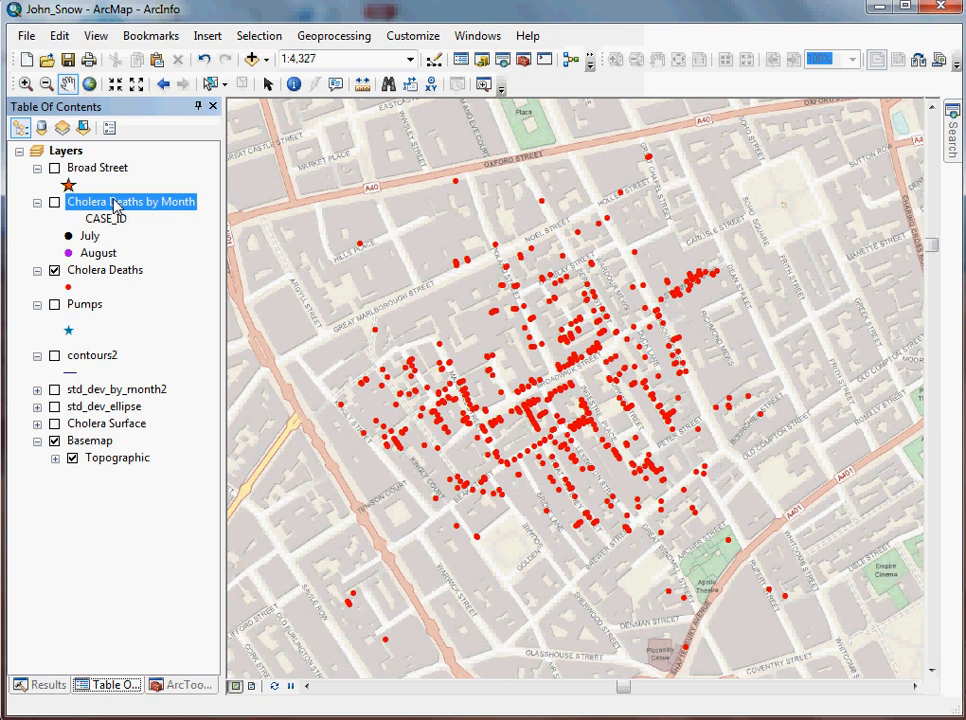
{"action": "right_click", "coordinate": [130, 201]}
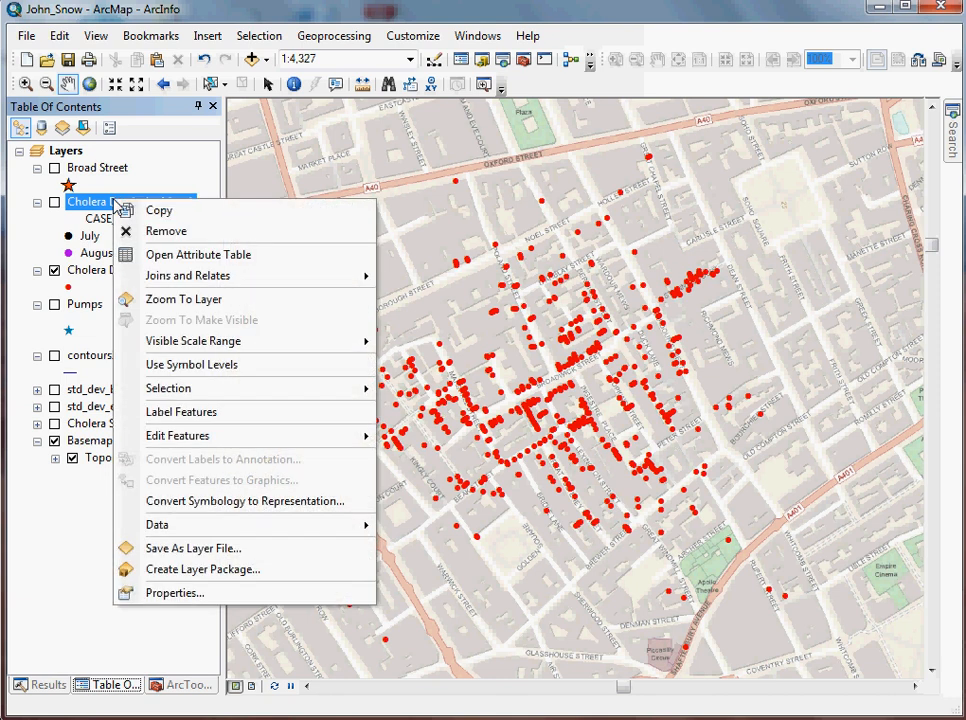
- Browse the 578 Cholera Deaths by Month records and their CASE_ID values
{"action": "left_click", "coordinate": [198, 254]}
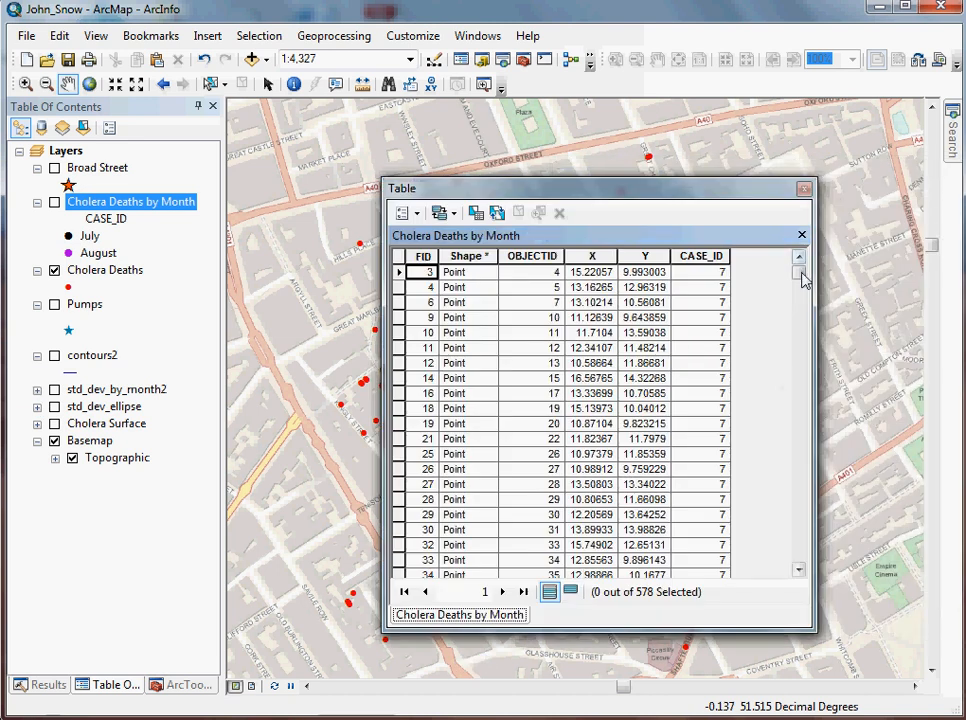
{"action": "left_click_drag", "start_coordinate": [799, 275], "coordinate": [799, 440]}
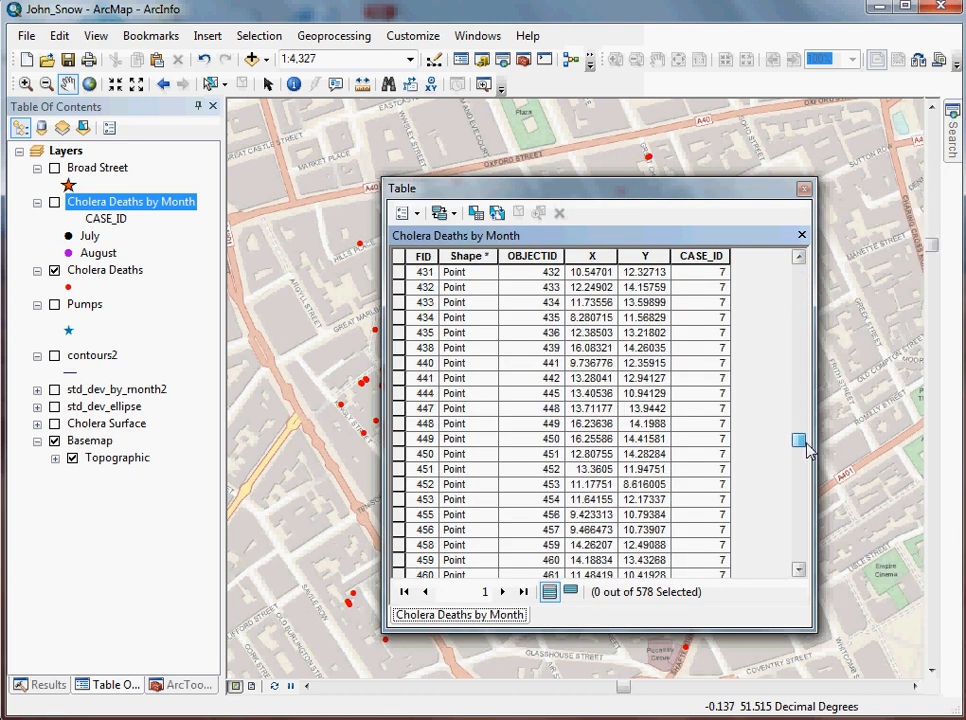
{"action": "left_click_drag", "start_coordinate": [799, 440], "coordinate": [799, 490]}
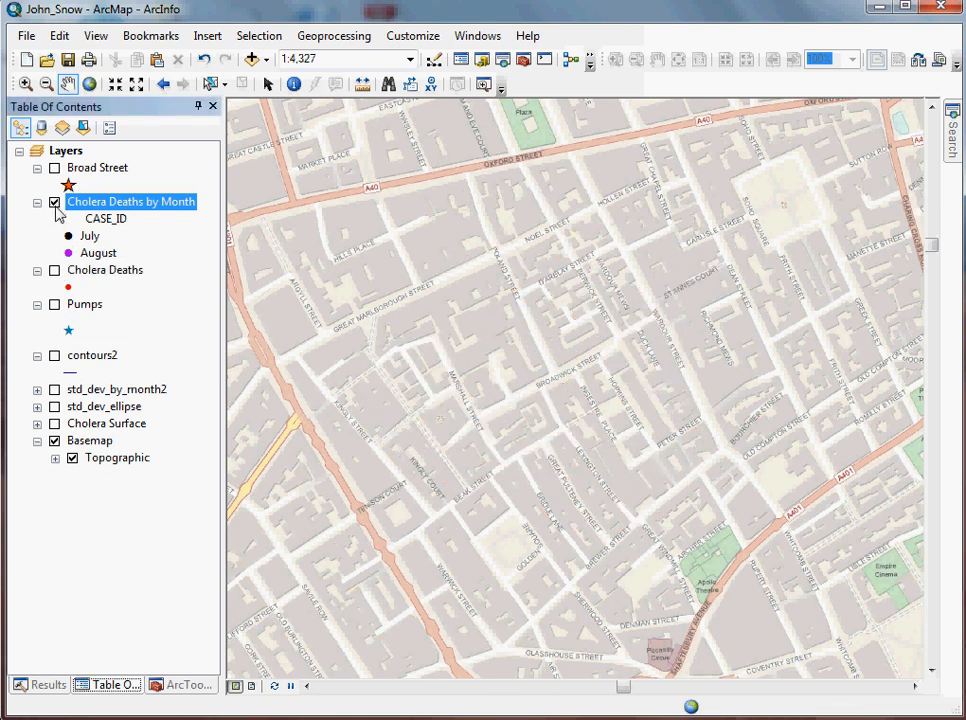
- Turn on Cholera Deaths by Month to show black July and purple August points
{"action": "left_click", "coordinate": [54, 201]}
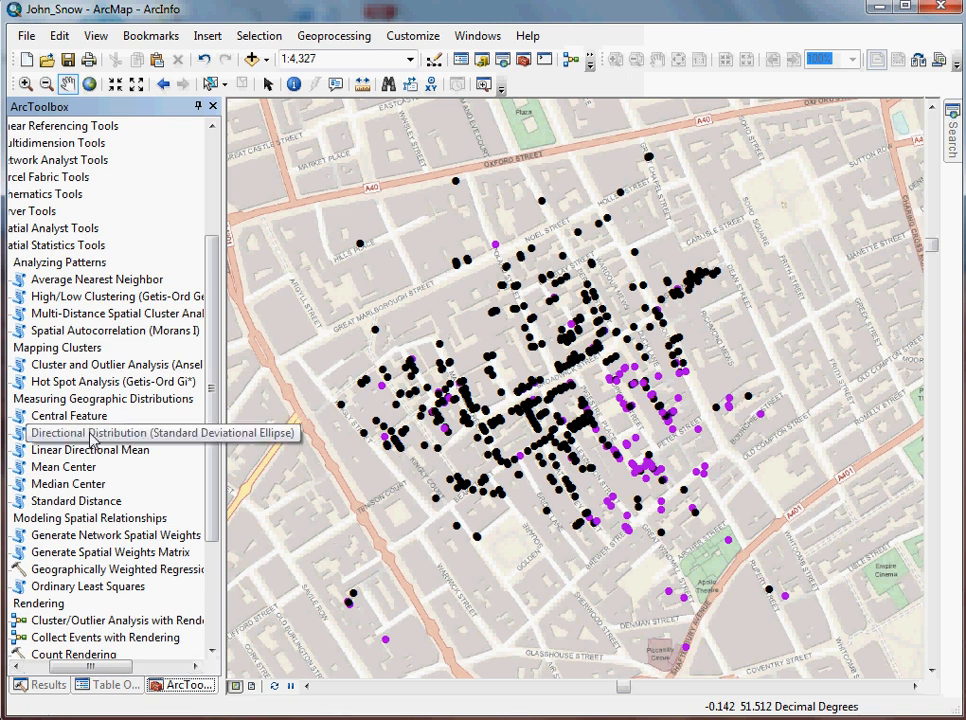
- Reopen the ellipse tool with Cholera Deaths by Month as the input features
{"action": "double_click", "coordinate": [90, 432]}
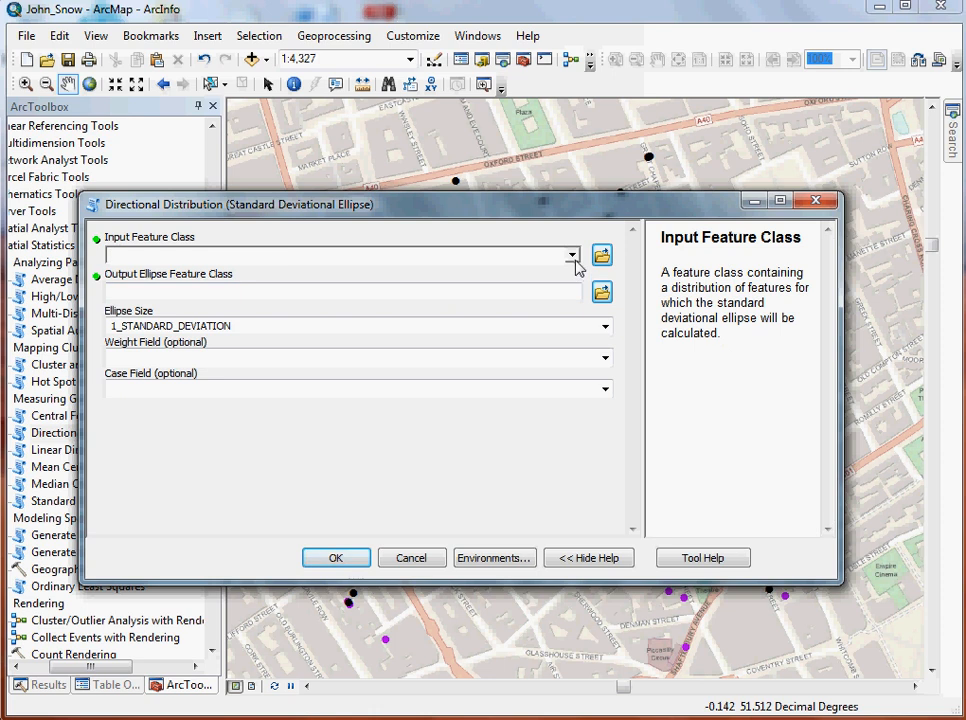
{"action": "left_click", "coordinate": [570, 255]}
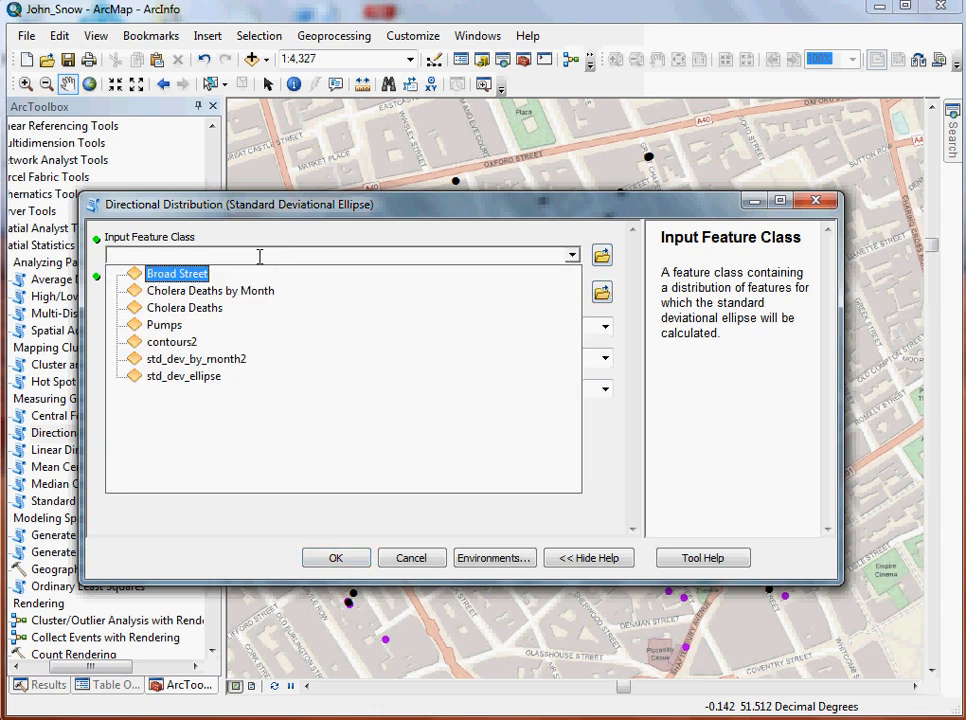
{"action": "left_click", "coordinate": [210, 290]}
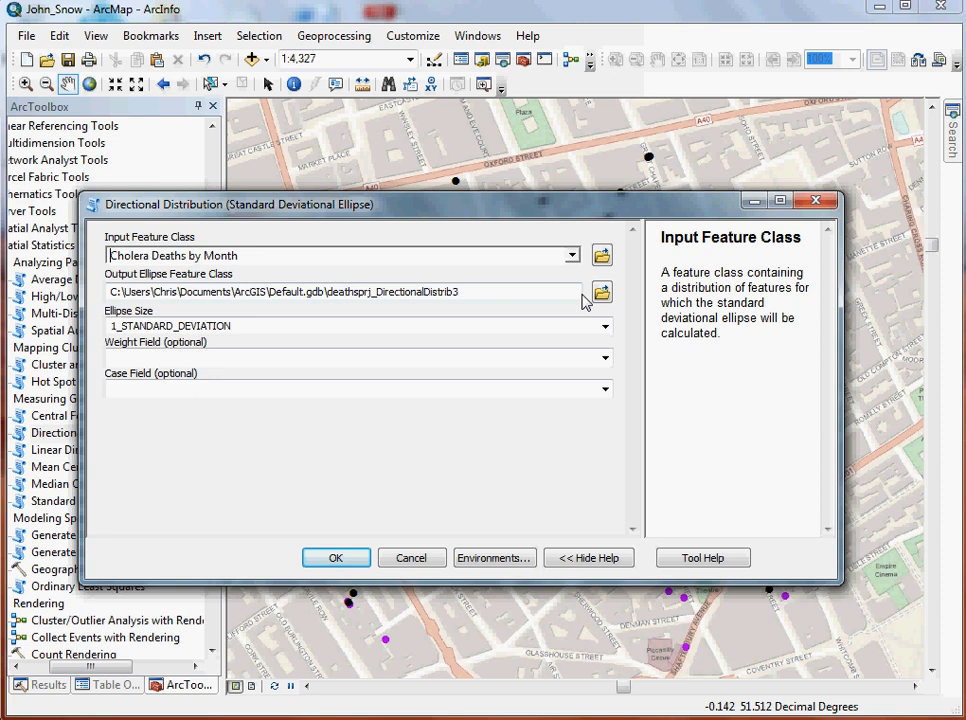
- Save the output ellipse feature class as std_dev_ellipse_case in John_Snow_GDB
{"action": "left_click", "coordinate": [601, 291]}
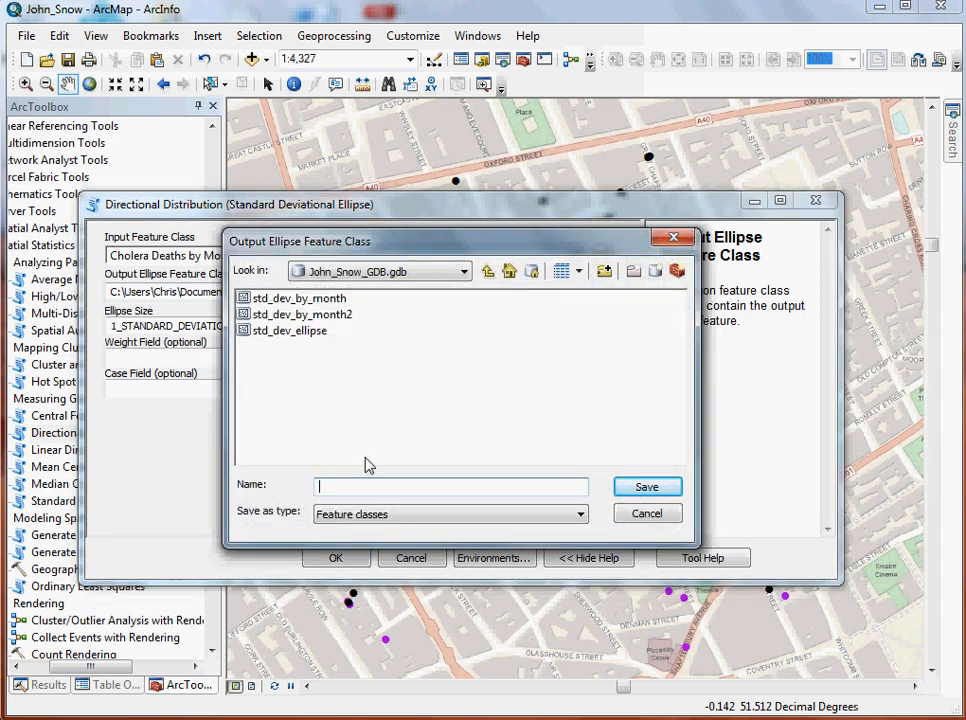
{"action": "left_click", "coordinate": [440, 486]}
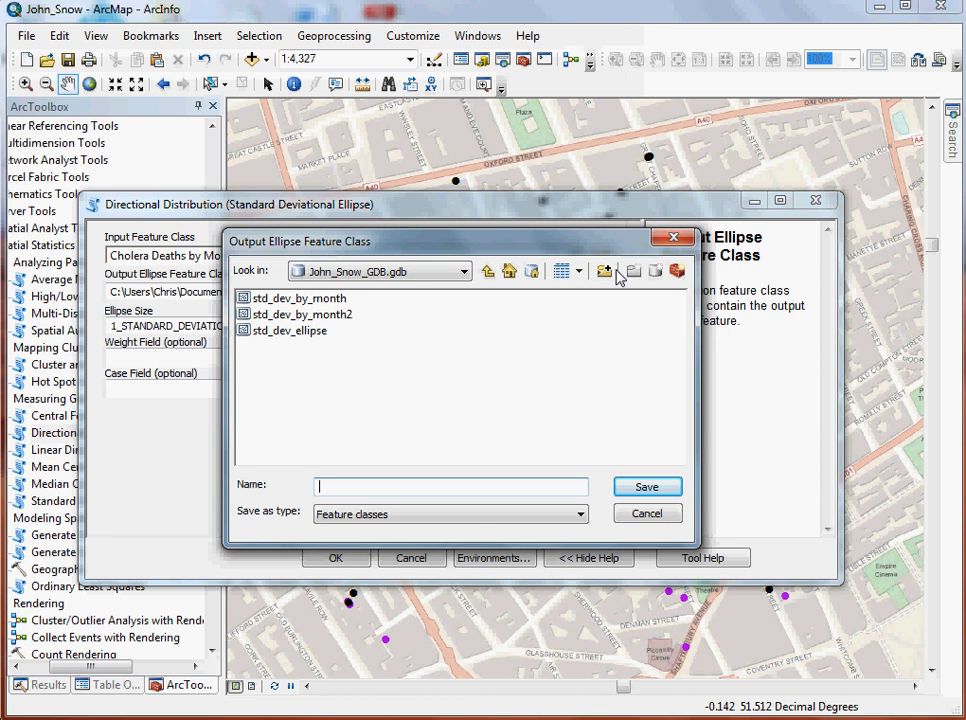
{"action": "mouse_move", "coordinate": [654, 271]}
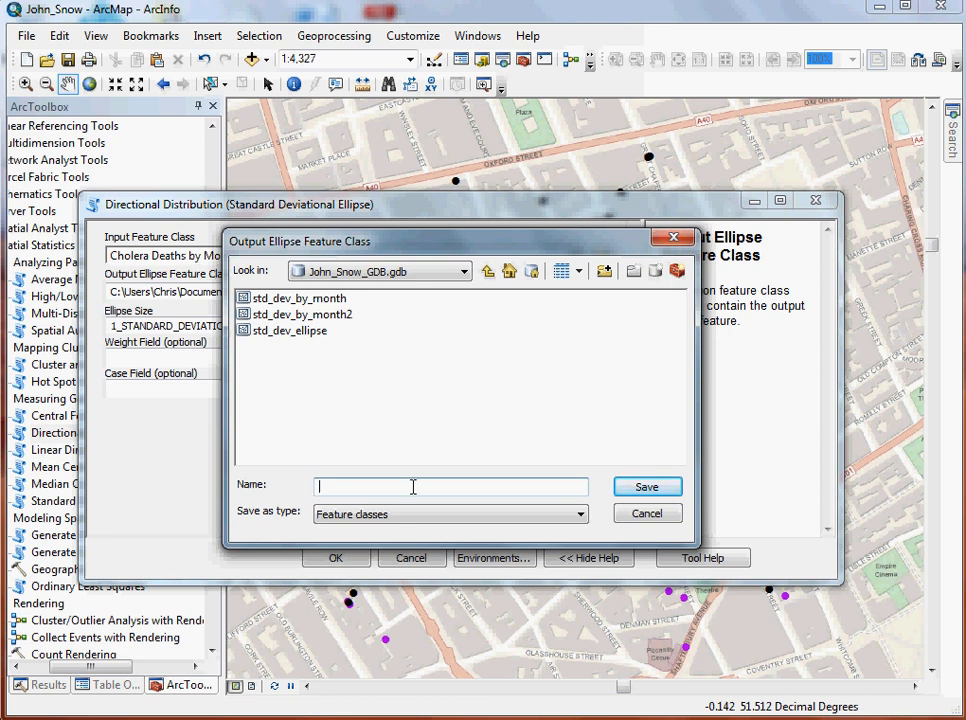
{"action": "type", "text": "std_dev_ellipse_"}
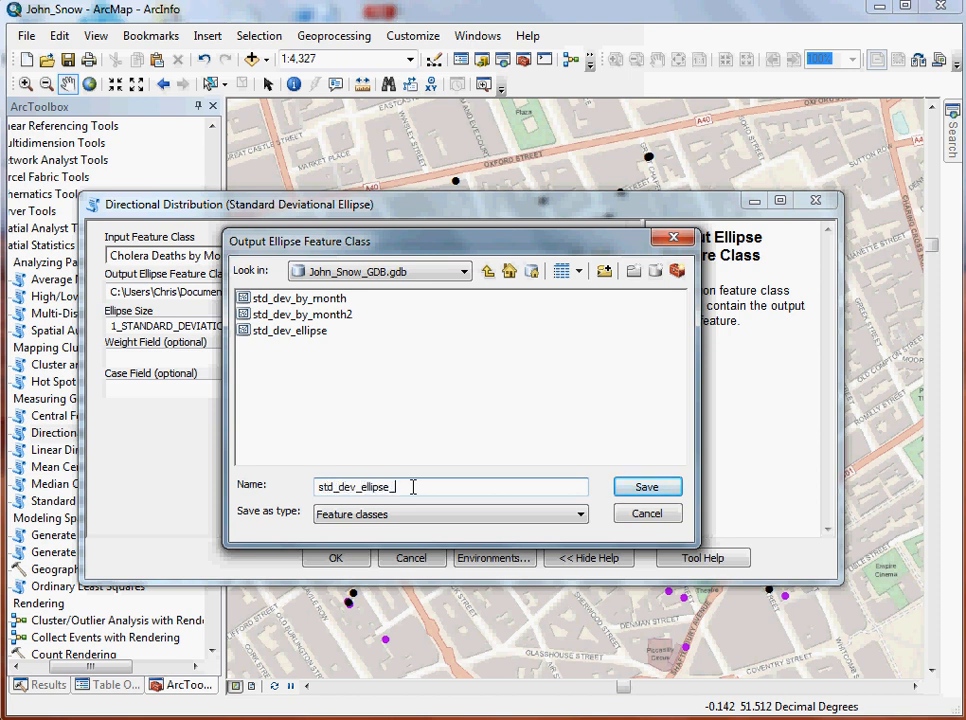
{"action": "type", "text": "case"}
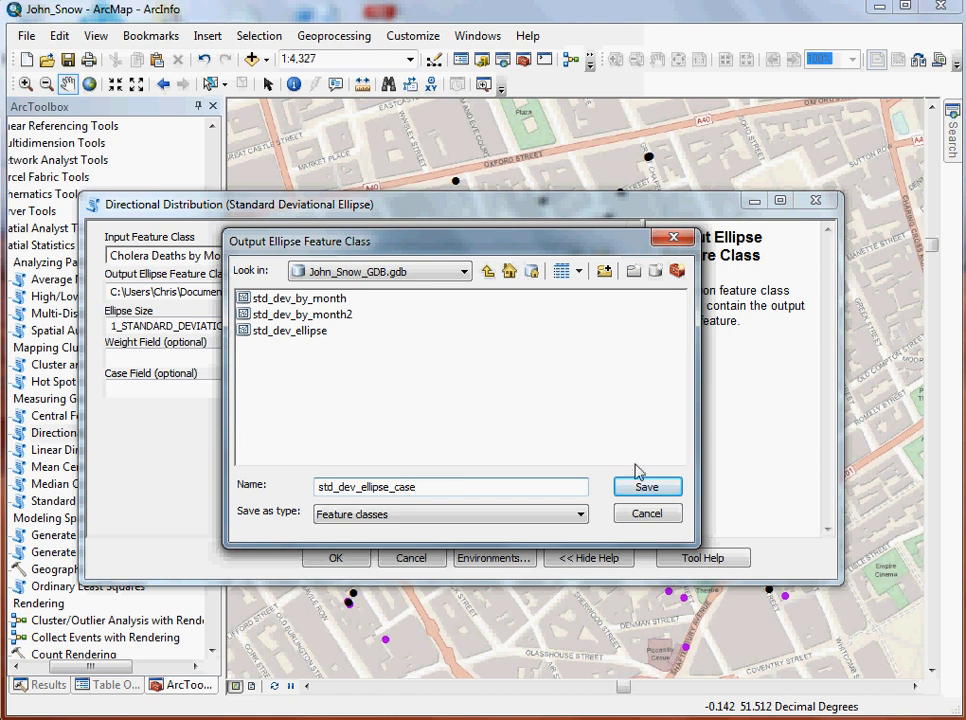
{"action": "left_click", "coordinate": [646, 487]}
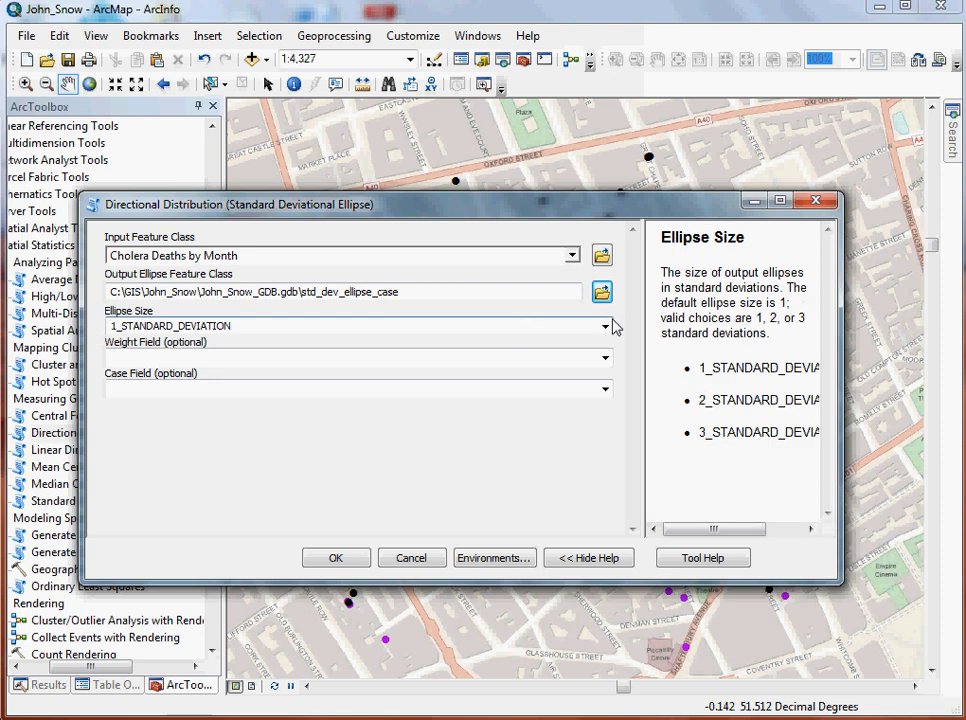
- Run the ellipse at 1_STANDARD_DEVIATION with CASE_ID as the case field
{"action": "left_click", "coordinate": [604, 326]}
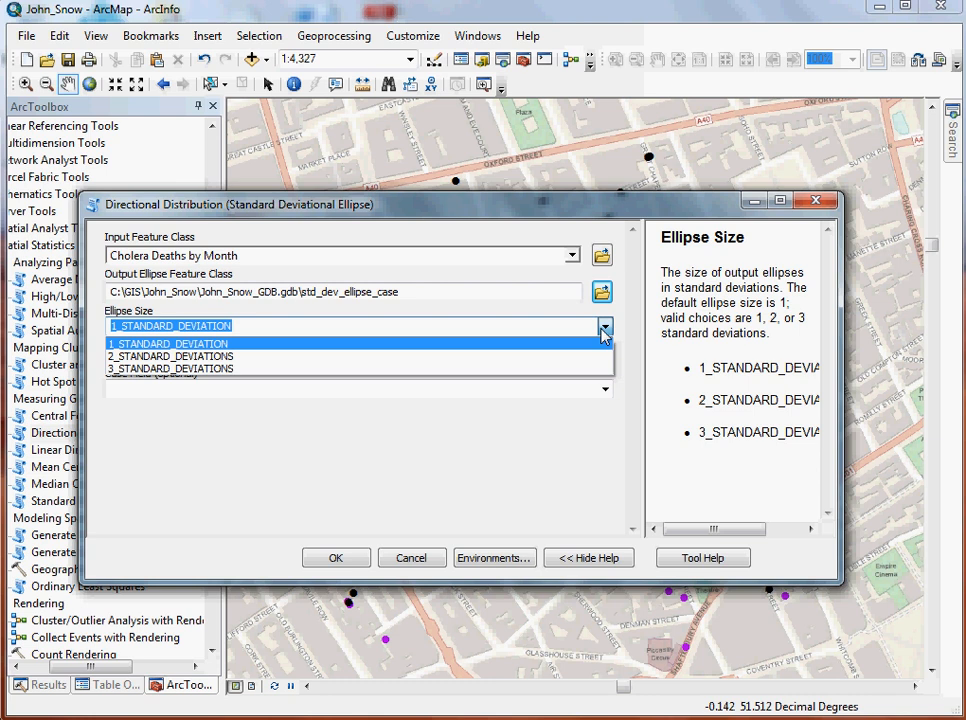
{"action": "left_click", "coordinate": [168, 343]}
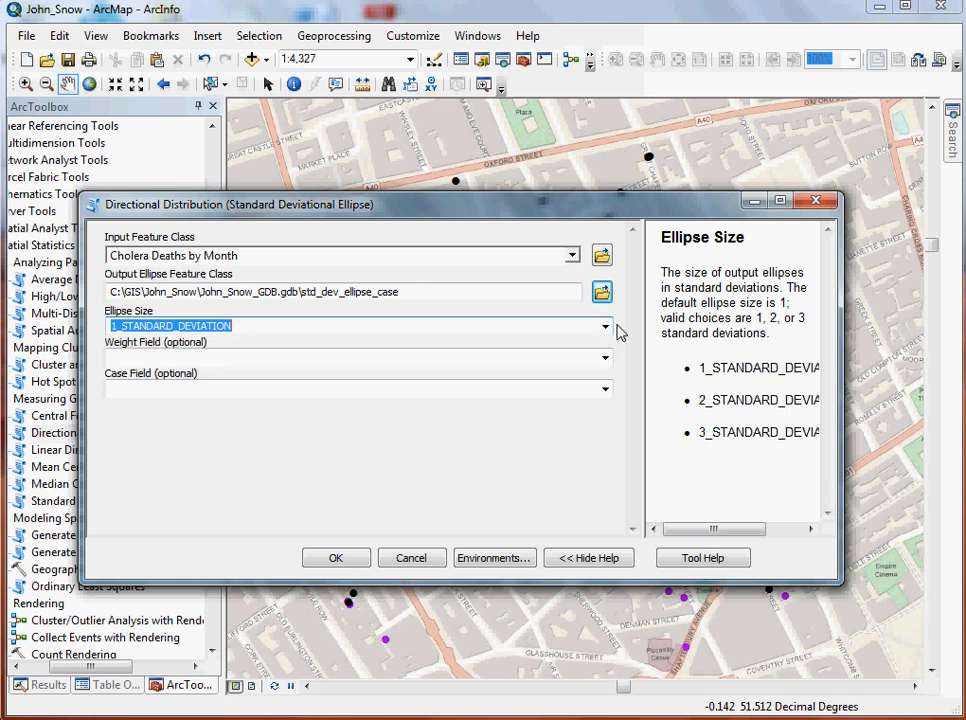
{"action": "left_click", "coordinate": [357, 358]}
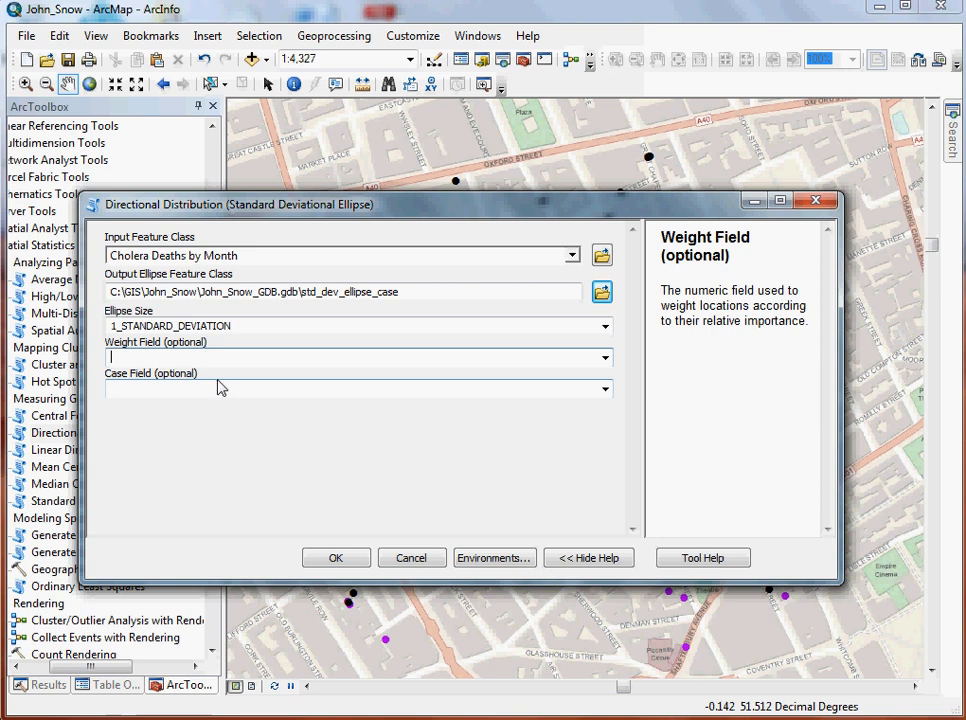
{"action": "mouse_move", "coordinate": [590, 389]}
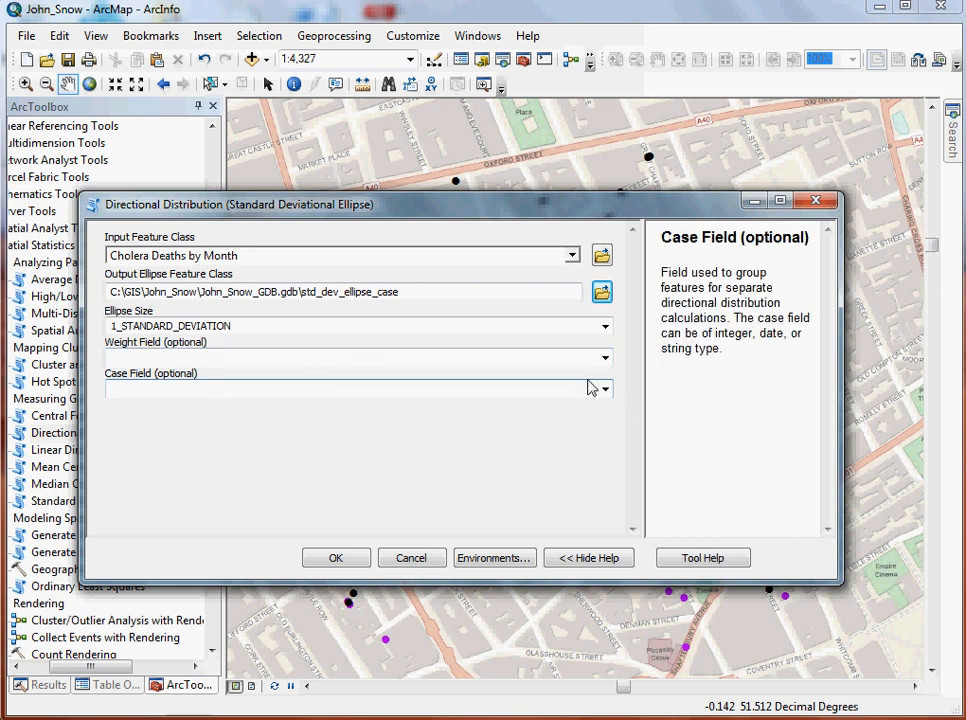
{"action": "left_click", "coordinate": [604, 389]}
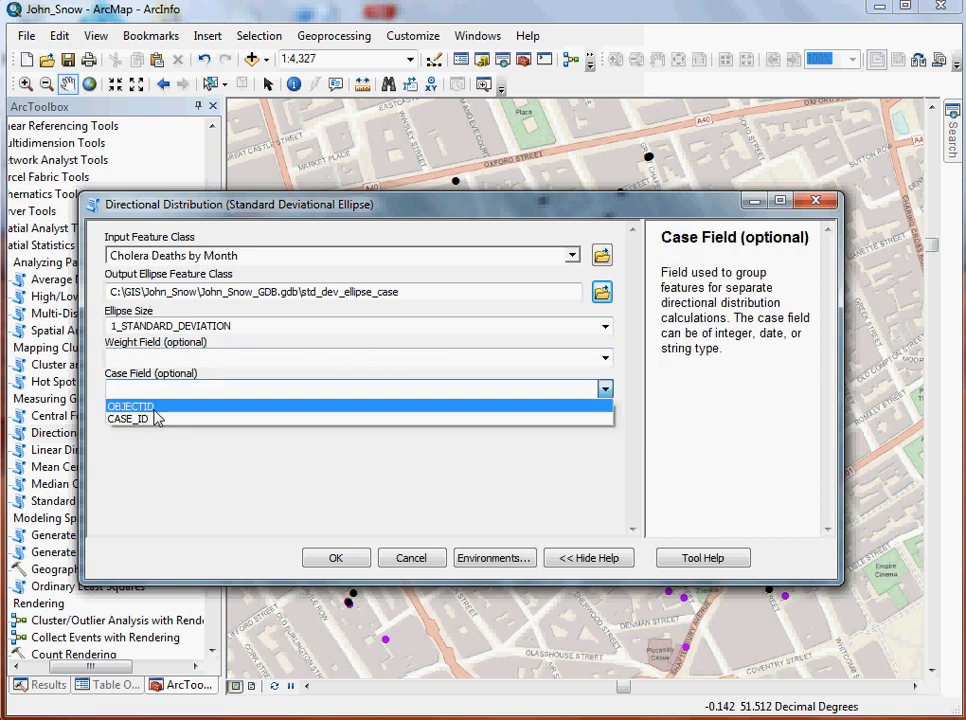
{"action": "left_click", "coordinate": [127, 418]}
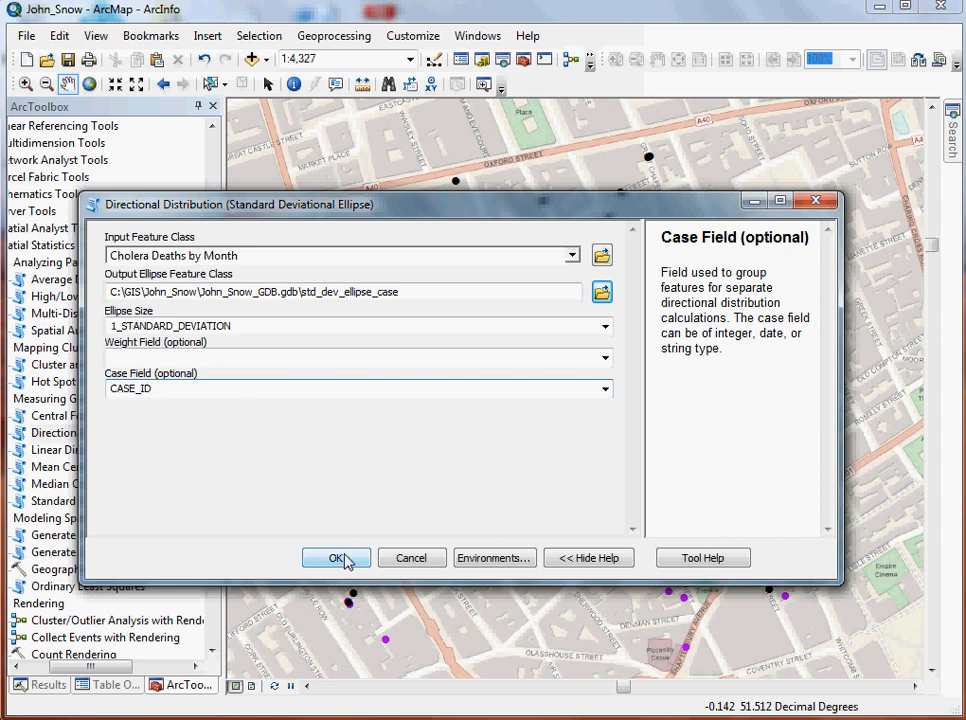
{"action": "left_click", "coordinate": [336, 558]}
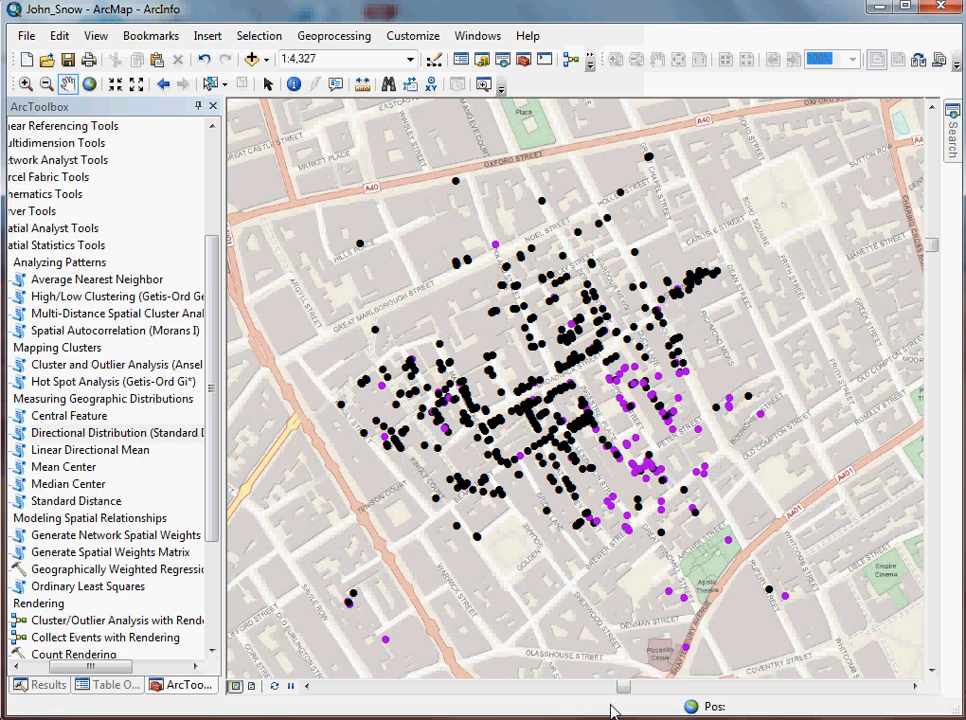
{"action": "mouse_move", "coordinate": [588, 710]}
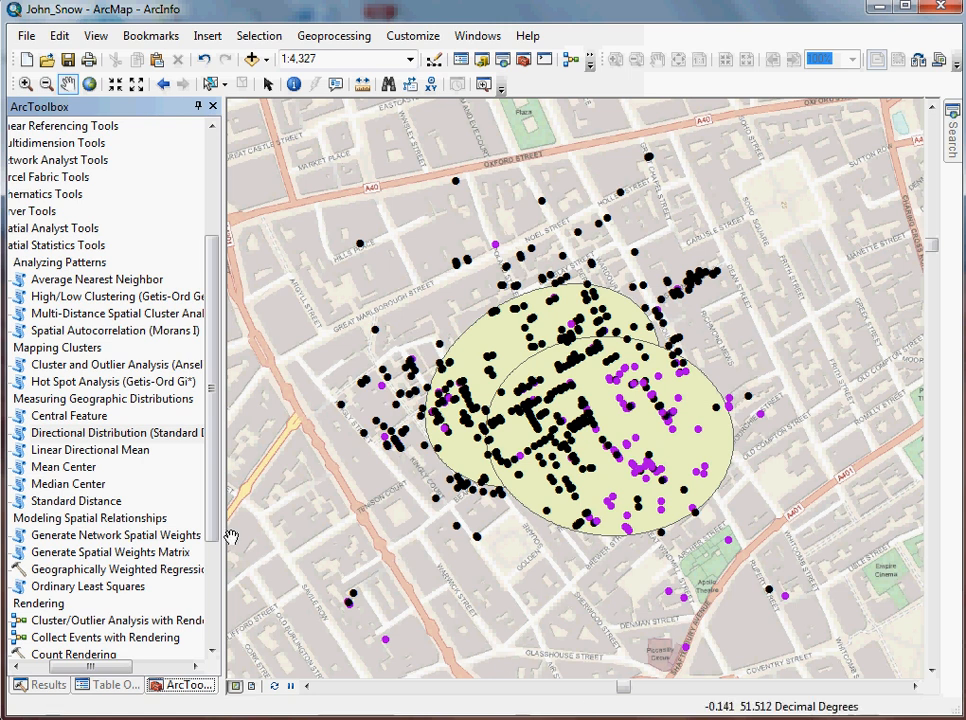
- After the tool finishes, show the layer list containing std_dev_ellipse_case
{"action": "scroll", "scroll_direction": "down", "scroll_amount": 3}
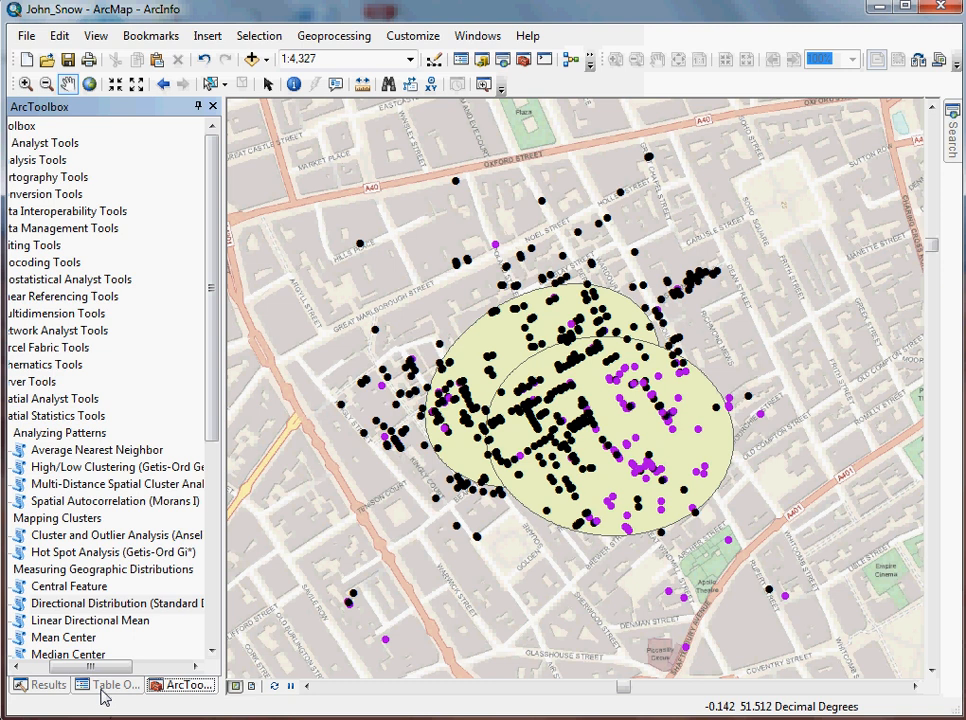
{"action": "left_click", "coordinate": [107, 685]}
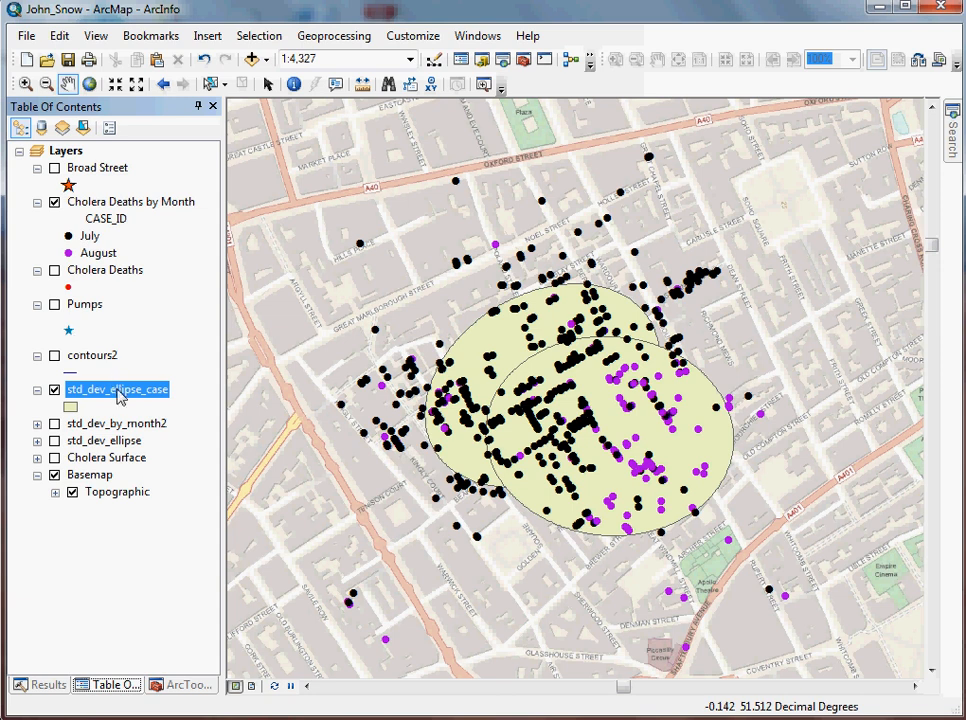
- Symbolise ellipses by CASE_ID: case 7 hollow black, case 8 hollow purple outline
{"action": "double_click", "coordinate": [117, 389]}
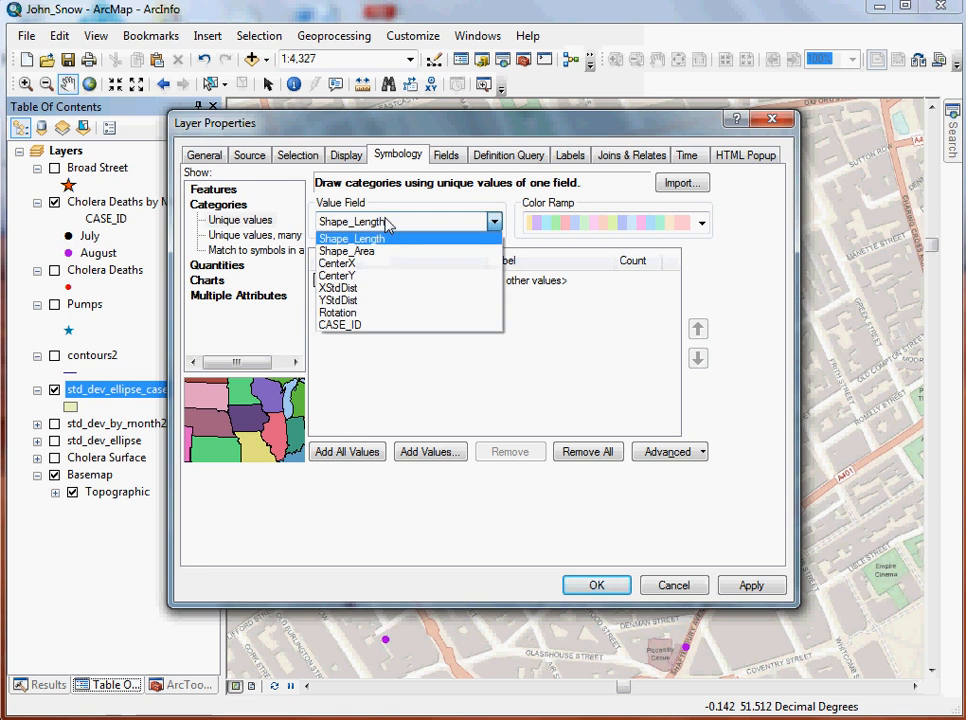
{"action": "left_click", "coordinate": [340, 325]}
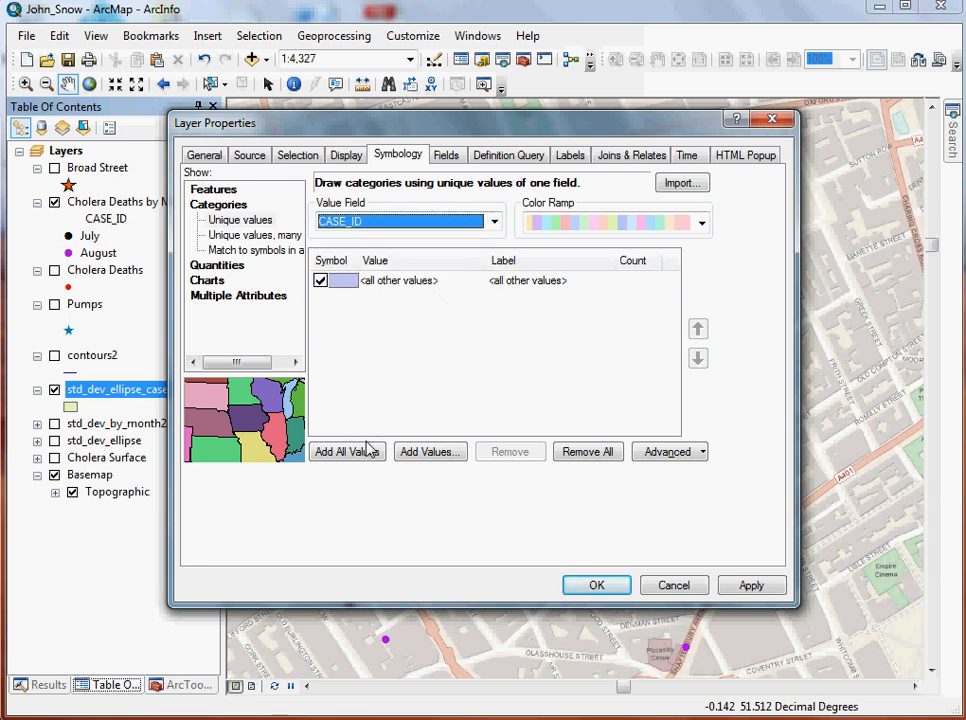
{"action": "left_click", "coordinate": [347, 451]}
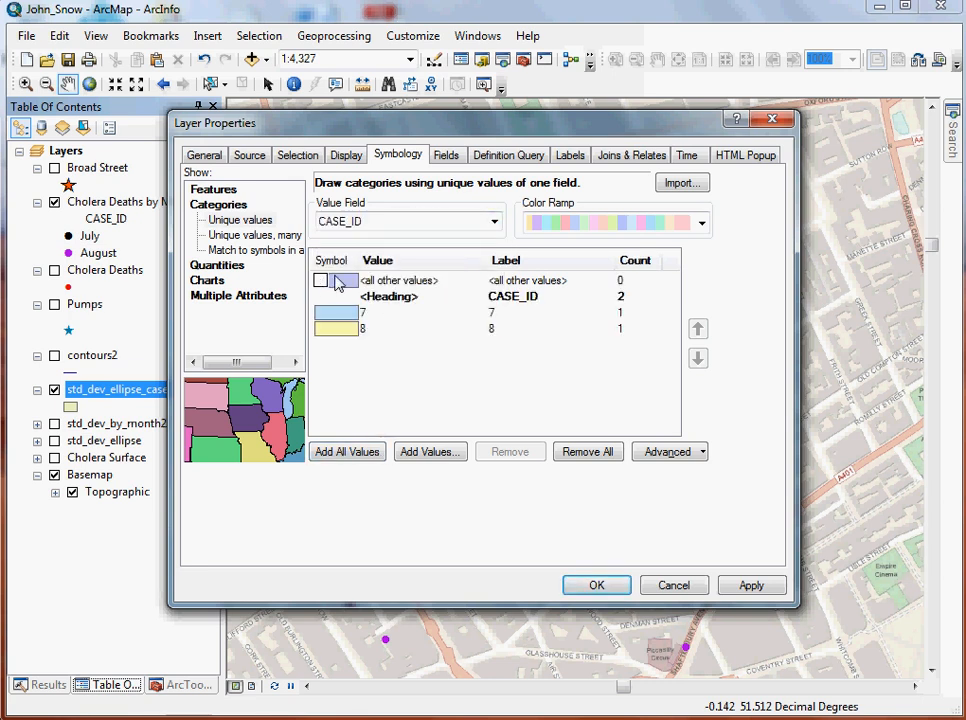
{"action": "right_click", "coordinate": [335, 280]}
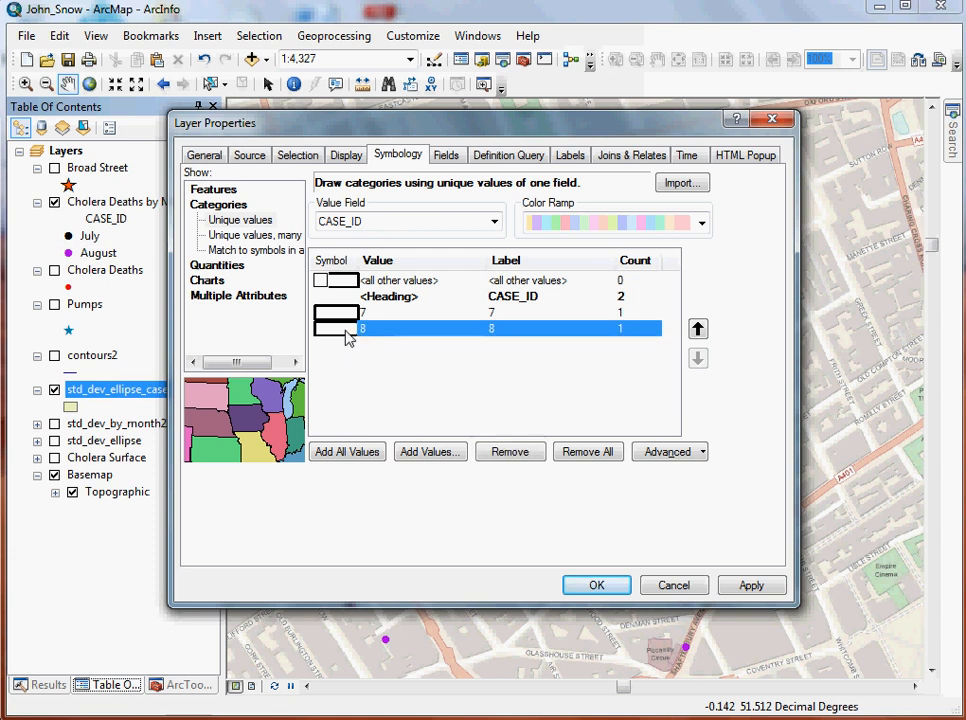
{"action": "mouse_move", "coordinate": [322, 342]}
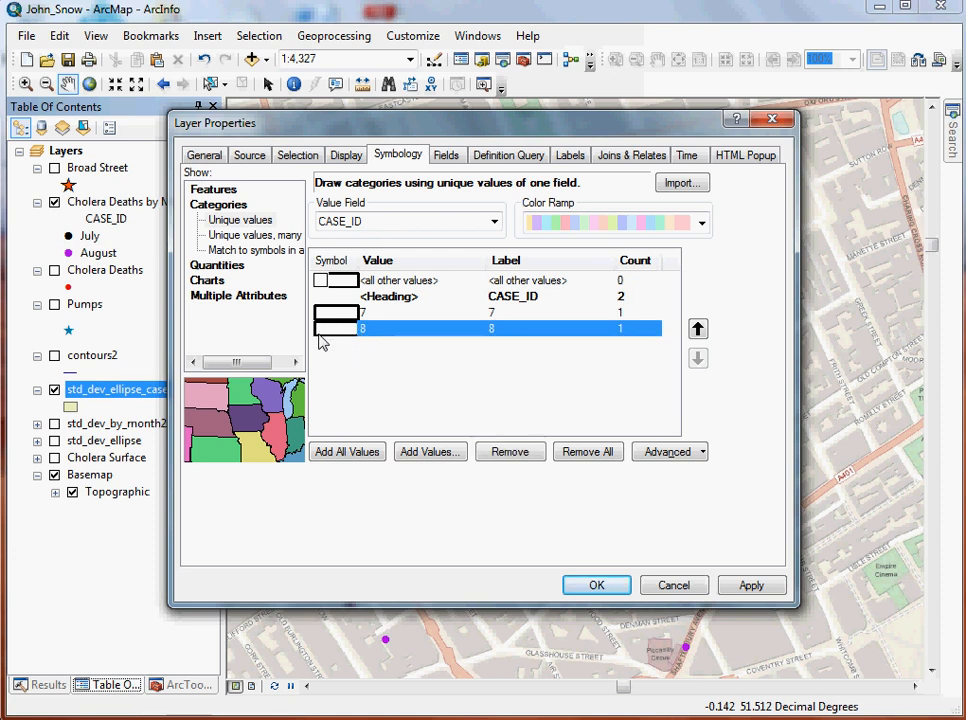
{"action": "left_click", "coordinate": [336, 328]}
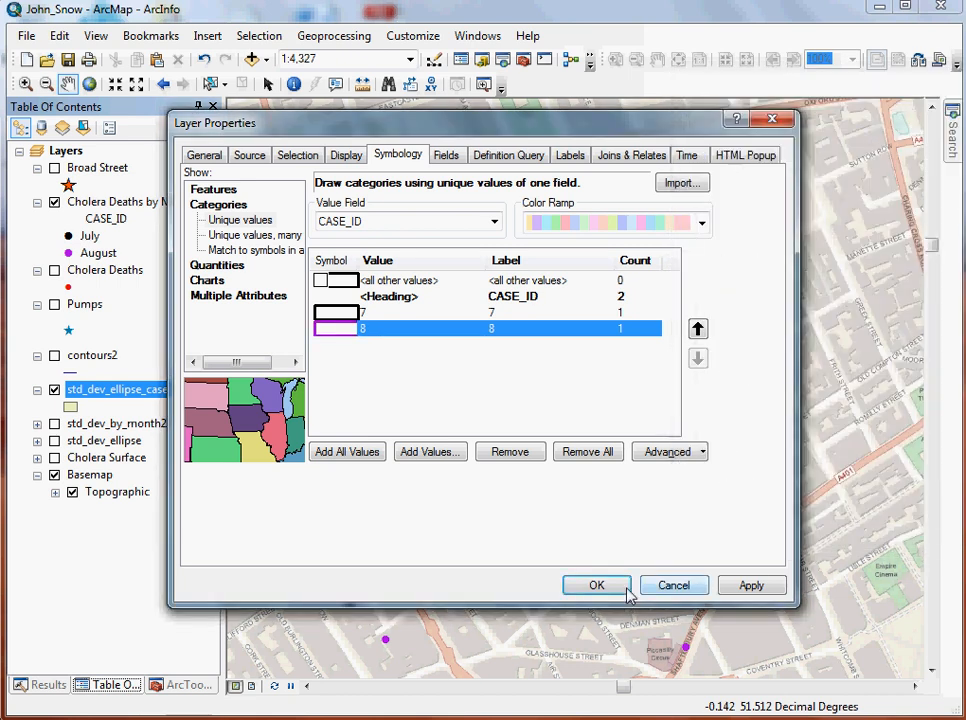
{"action": "left_click", "coordinate": [596, 585]}
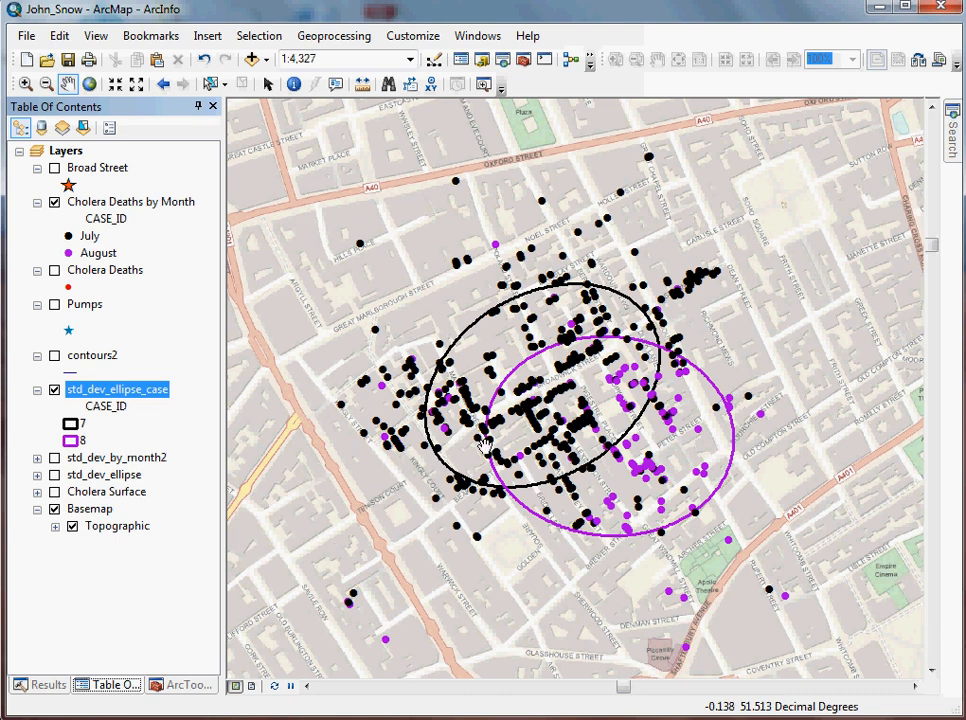
{"action": "mouse_move", "coordinate": [424, 175]}
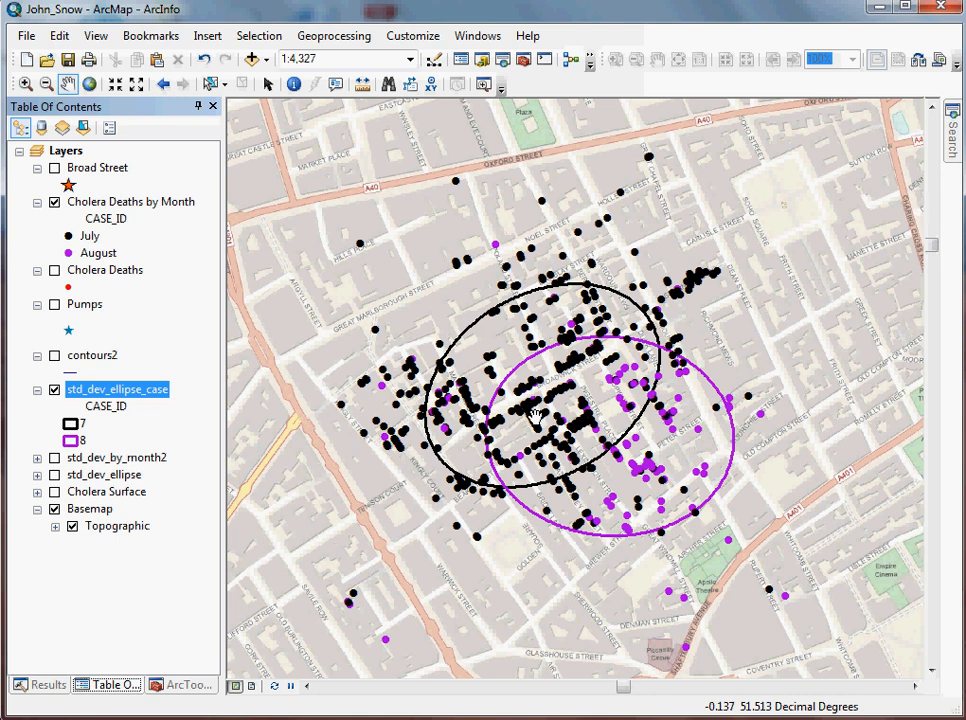
{"action": "mouse_move", "coordinate": [720, 363]}
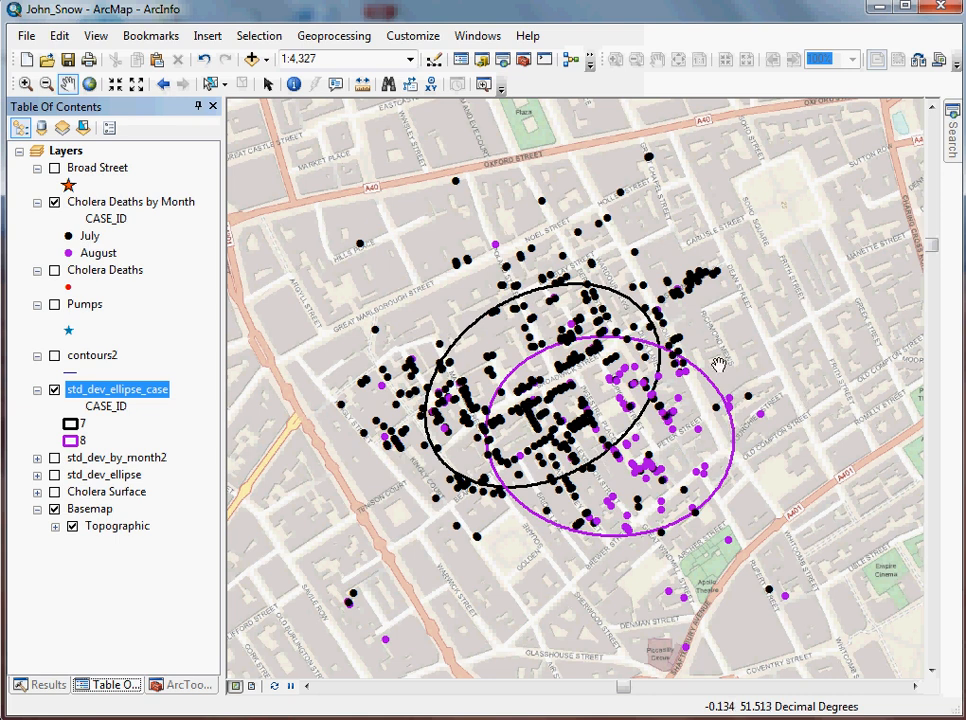